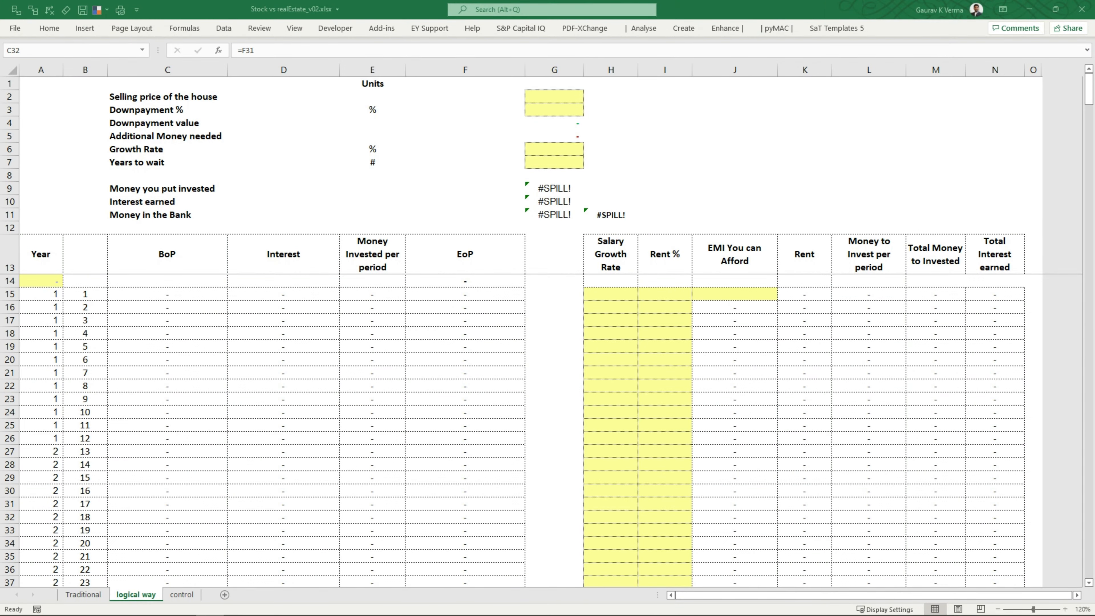
Link G2 house price and G3 20% downpayment to the Traditional sheet's selling price and downpayment cells
{"action": "left_click", "coordinate": [554, 96]}
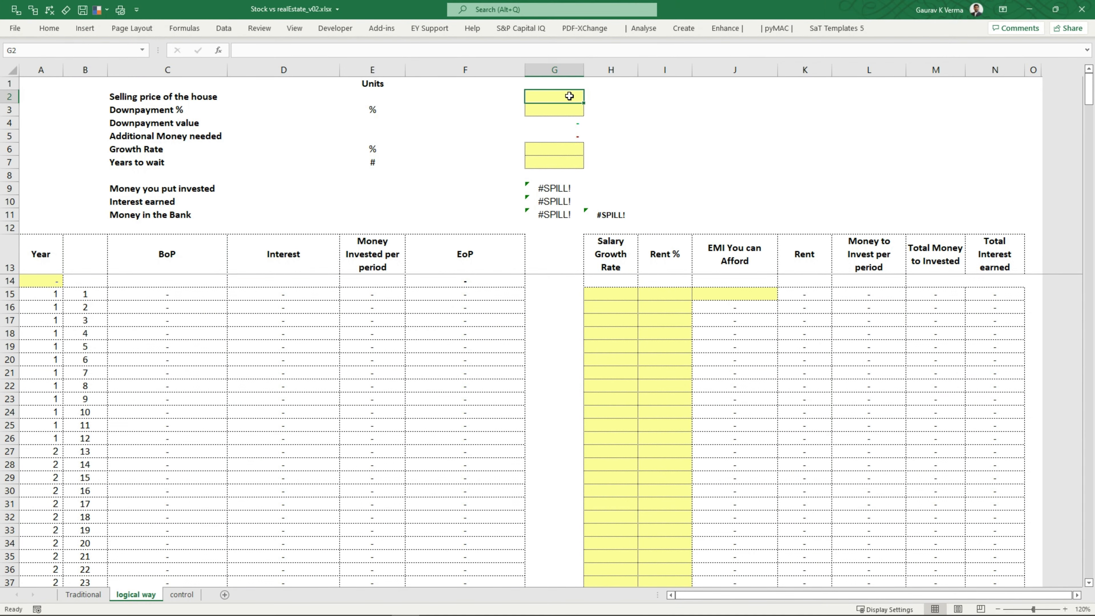
{"action": "left_click", "coordinate": [82, 594]}
{"action": "type", "text": "="}
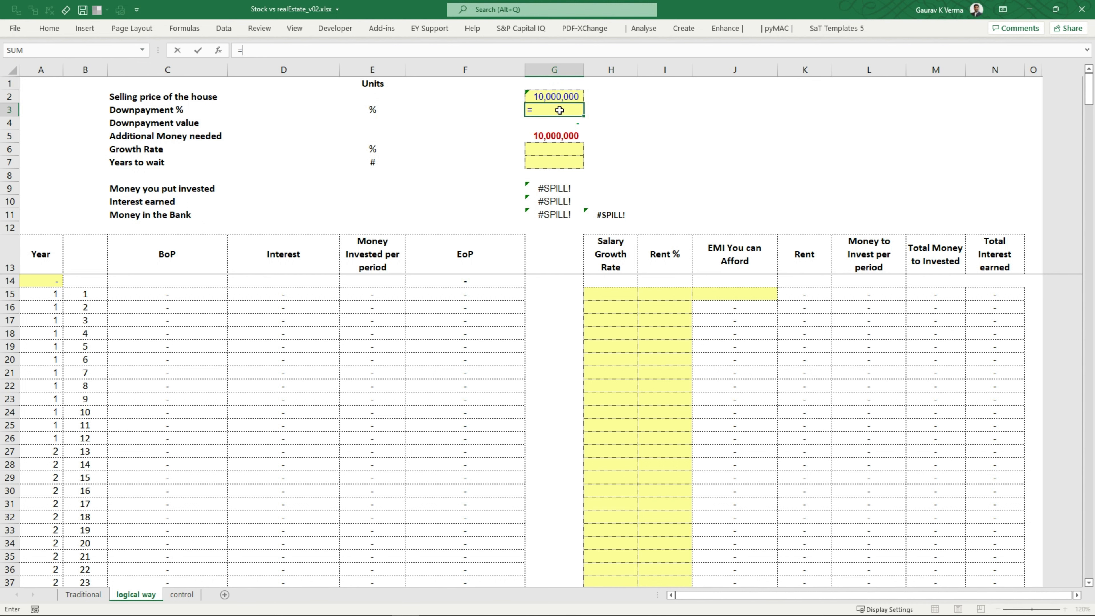
{"action": "left_click", "coordinate": [82, 594]}
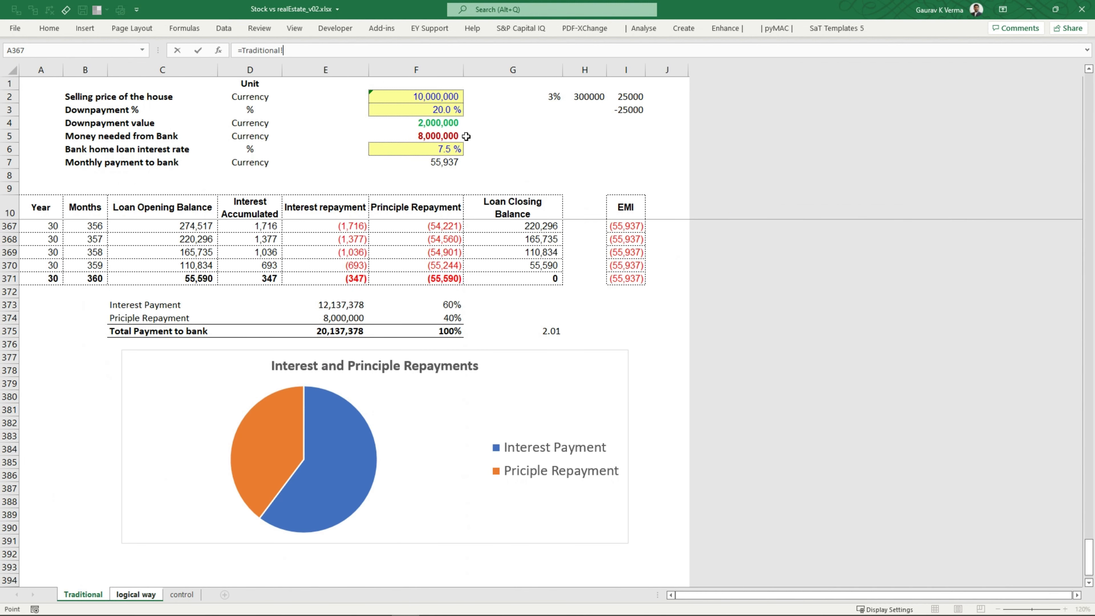
{"action": "left_click", "coordinate": [136, 594]}
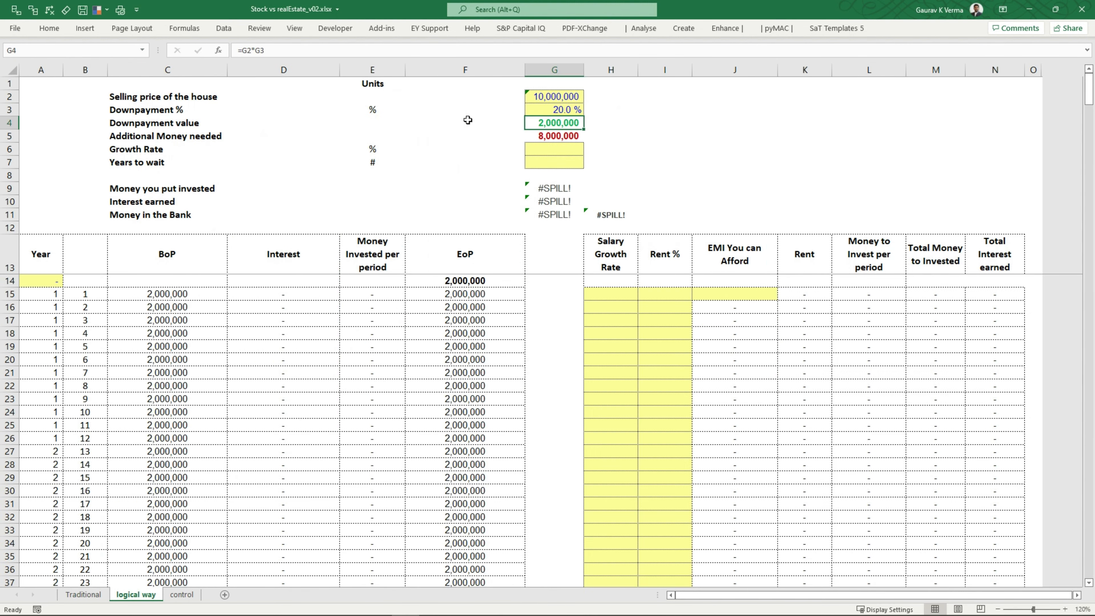
{"action": "mouse_move", "coordinate": [444, 160]}
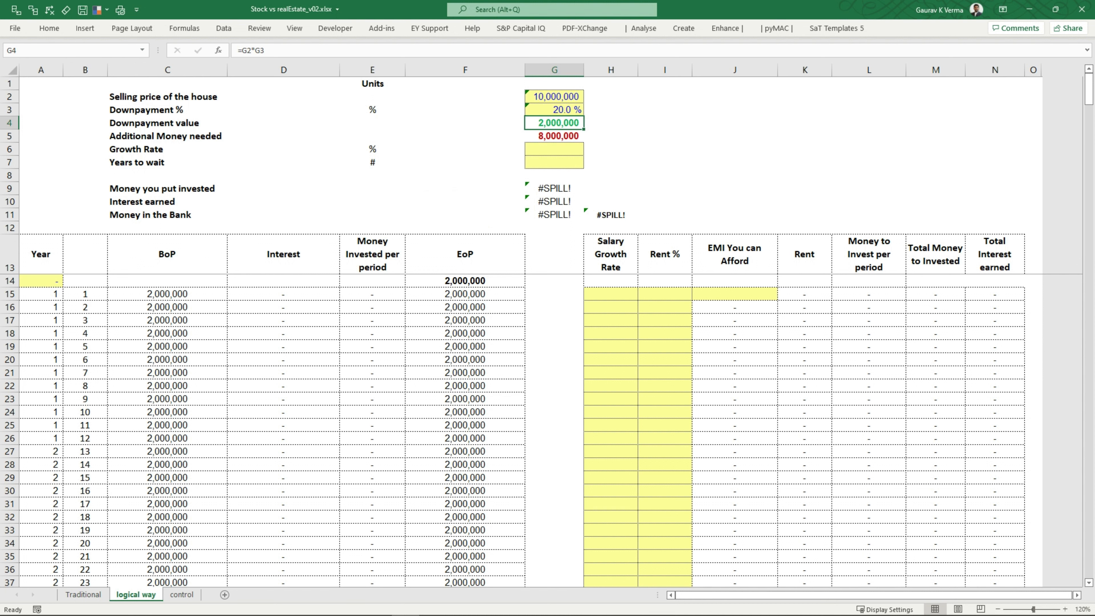
{"action": "left_click", "coordinate": [464, 281]}
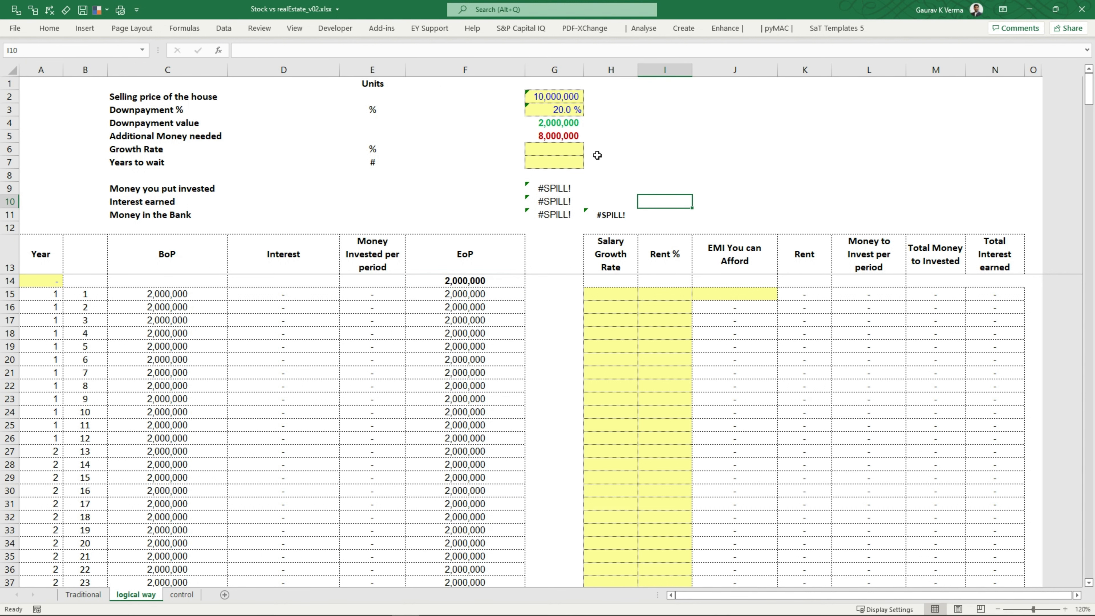
{"action": "mouse_move", "coordinate": [615, 163]}
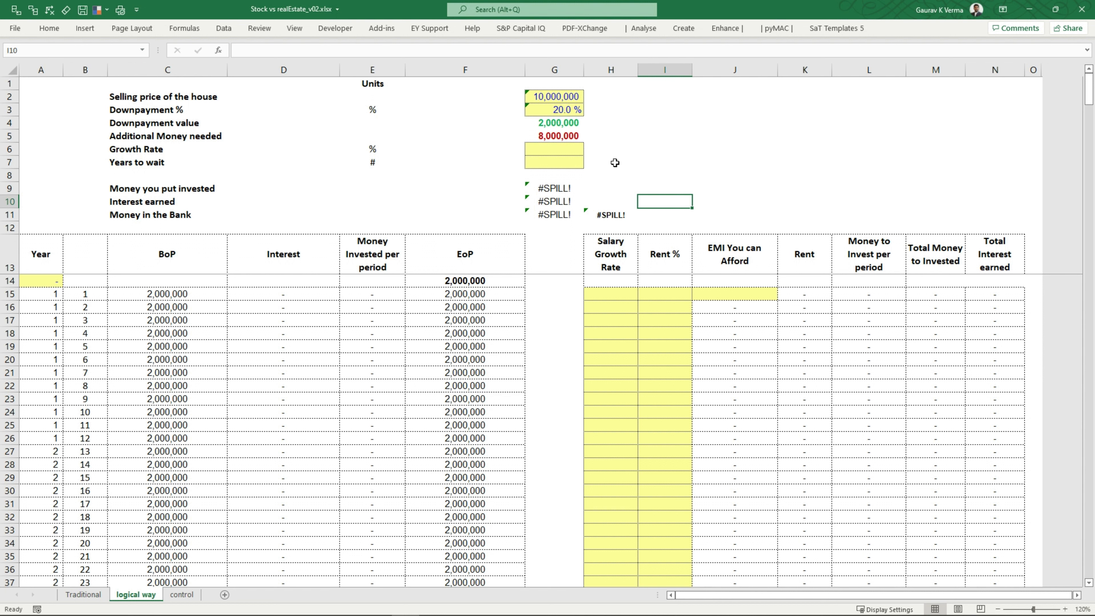
Enter 14% growth rate in G6 and select the first five months of interest in column D
{"action": "left_click", "coordinate": [554, 149]}
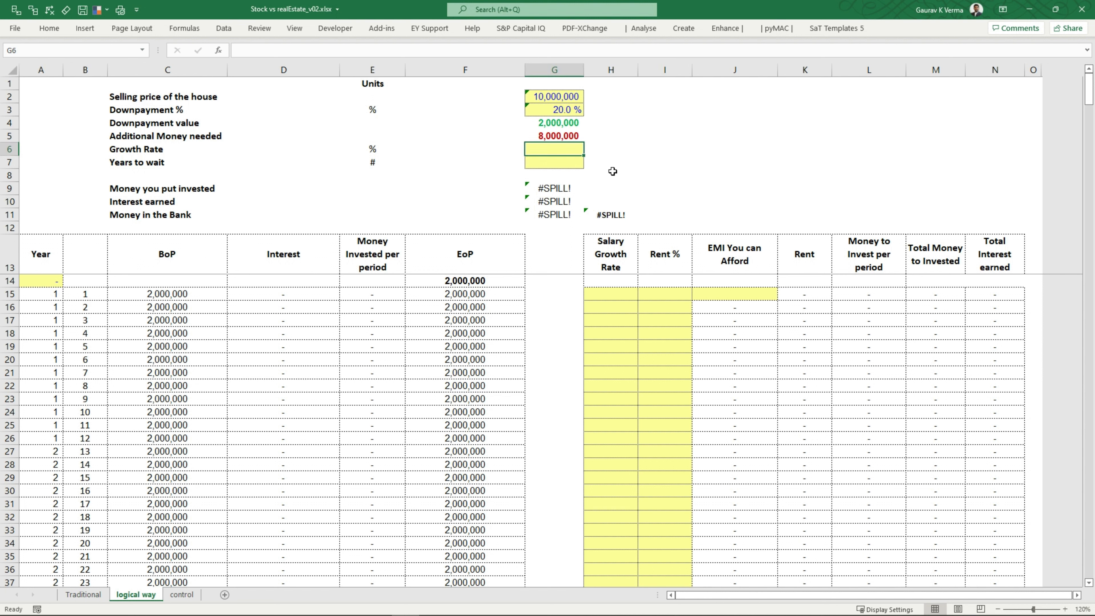
{"action": "type", "text": "14%"}
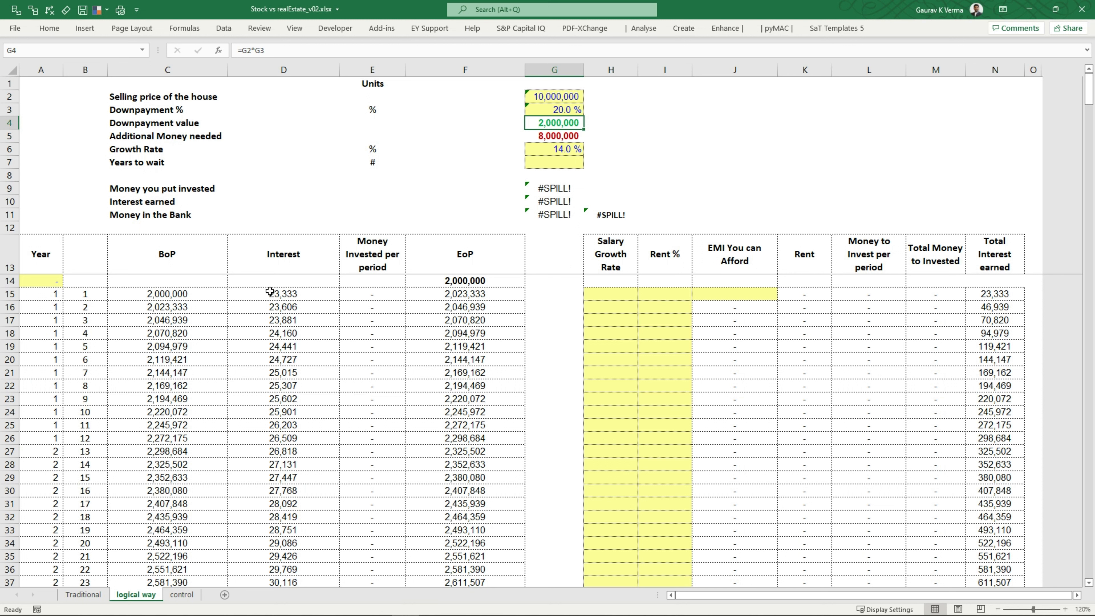
{"action": "left_click_drag", "start_coordinate": [283, 283], "coordinate": [283, 349]}
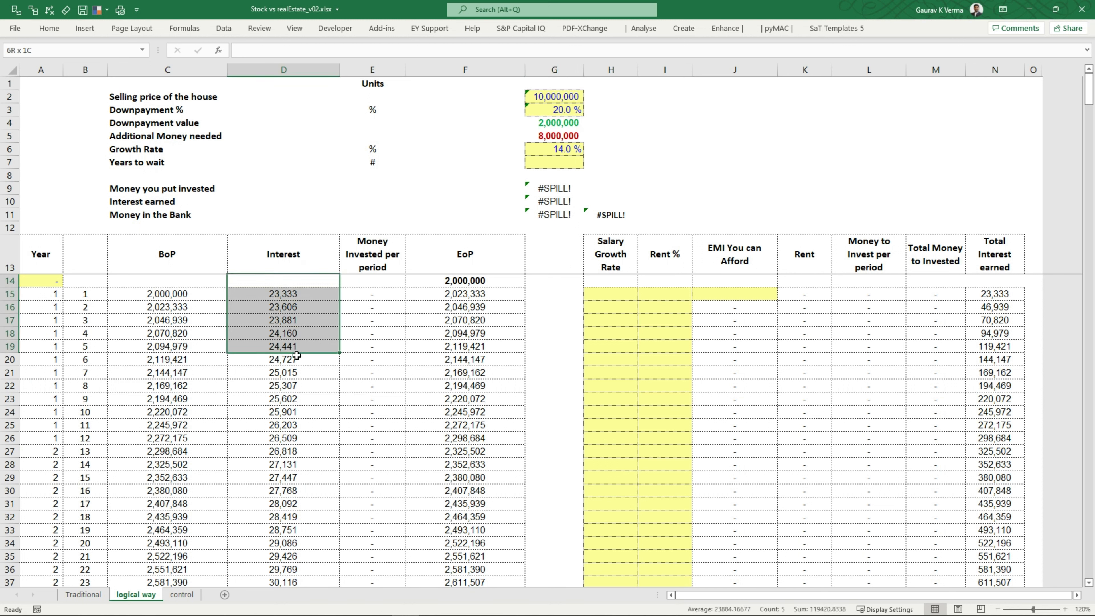